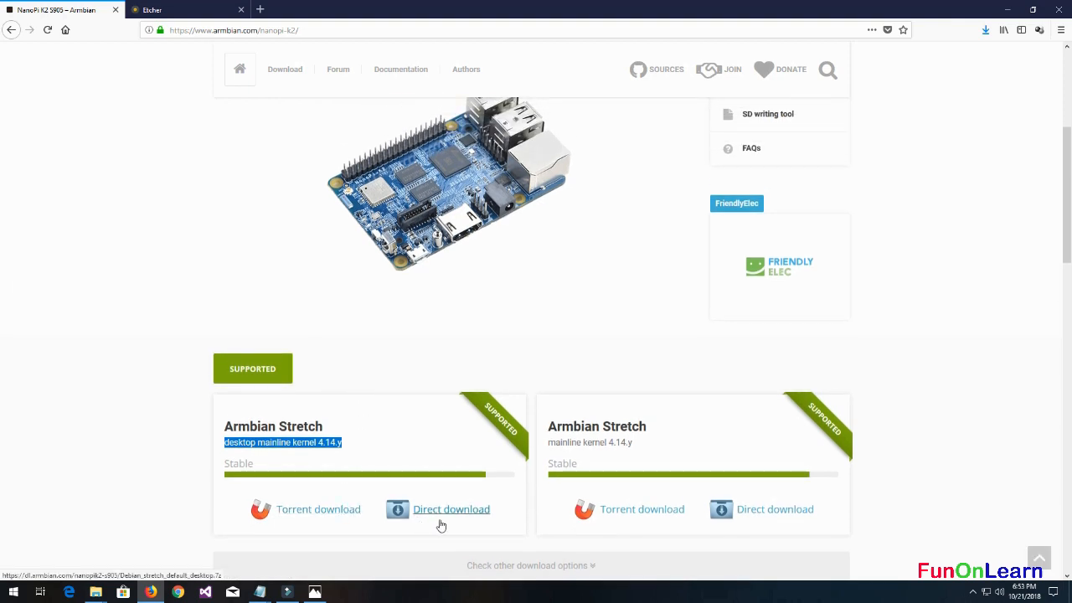
{"action": "mouse_move", "coordinate": [97, 591]}
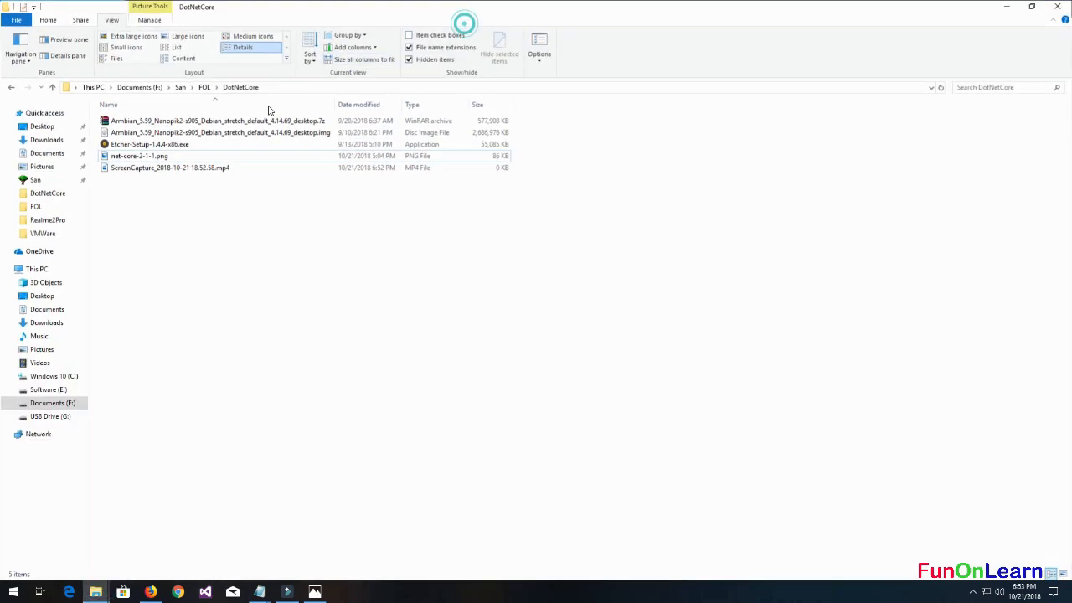
Step: Select the downloaded Armbian .7z archive in the DotNetCore folder
{"action": "left_click", "coordinate": [215, 121]}
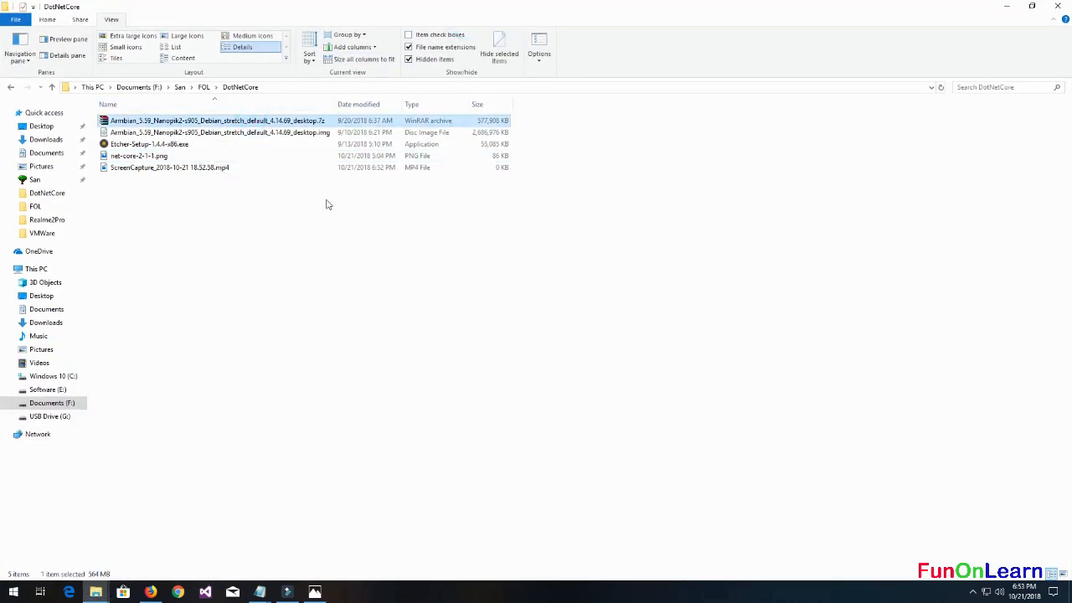
{"action": "mouse_move", "coordinate": [342, 302]}
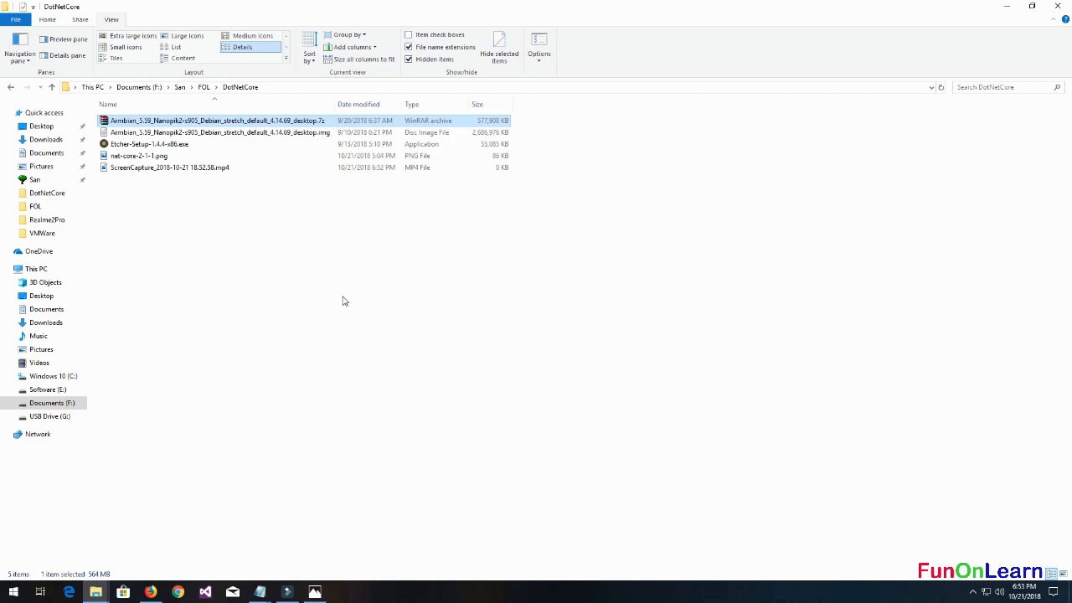
{"action": "mouse_move", "coordinate": [278, 291]}
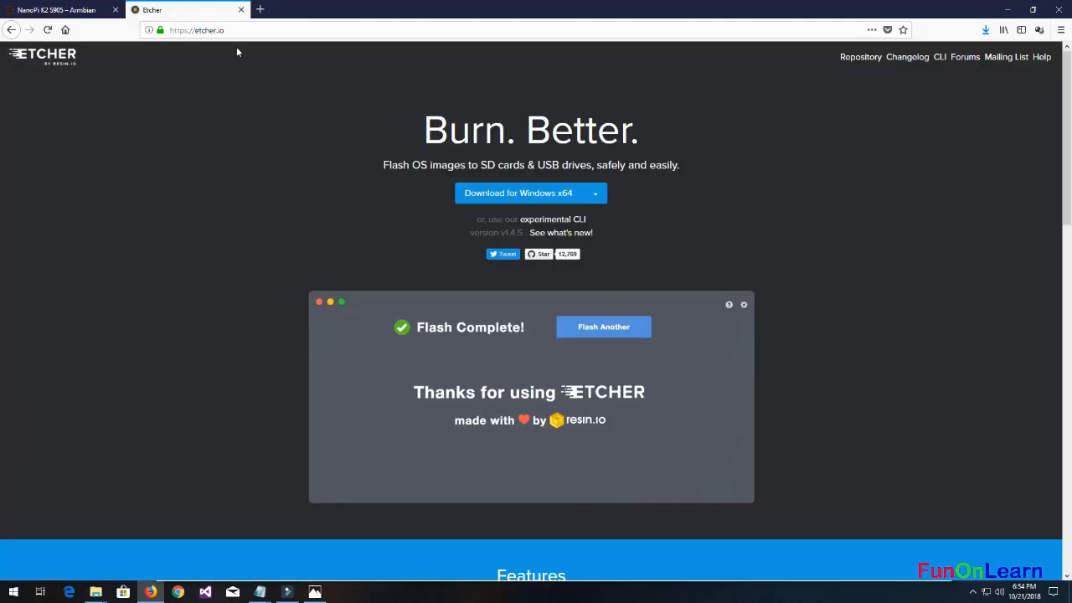
Step: Review the Etcher download page with its Download for Windows x64 button
{"action": "left_click", "coordinate": [603, 327]}
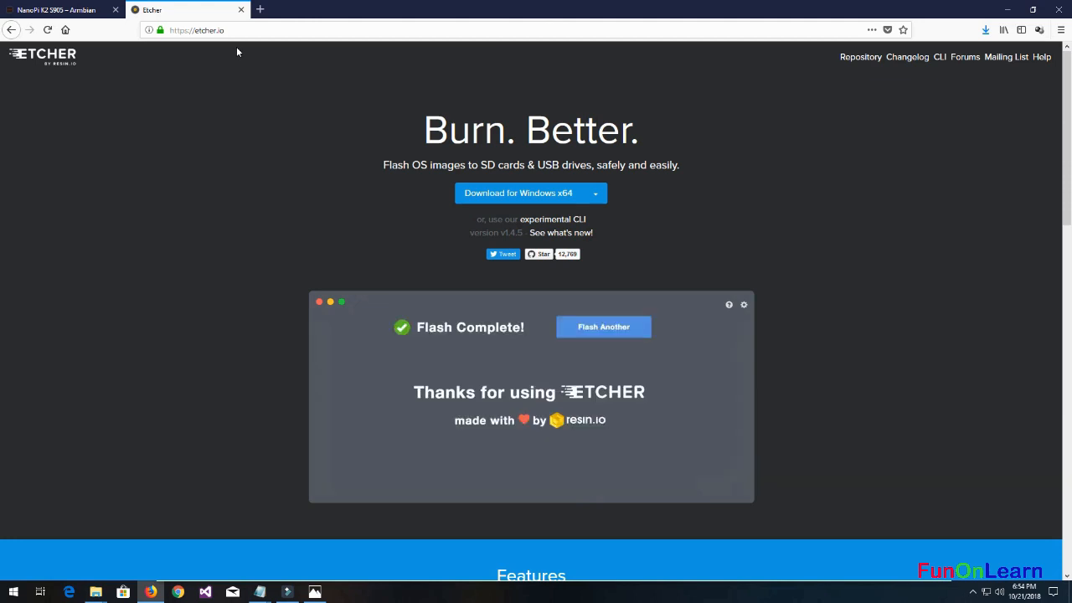
{"action": "left_click", "coordinate": [603, 326]}
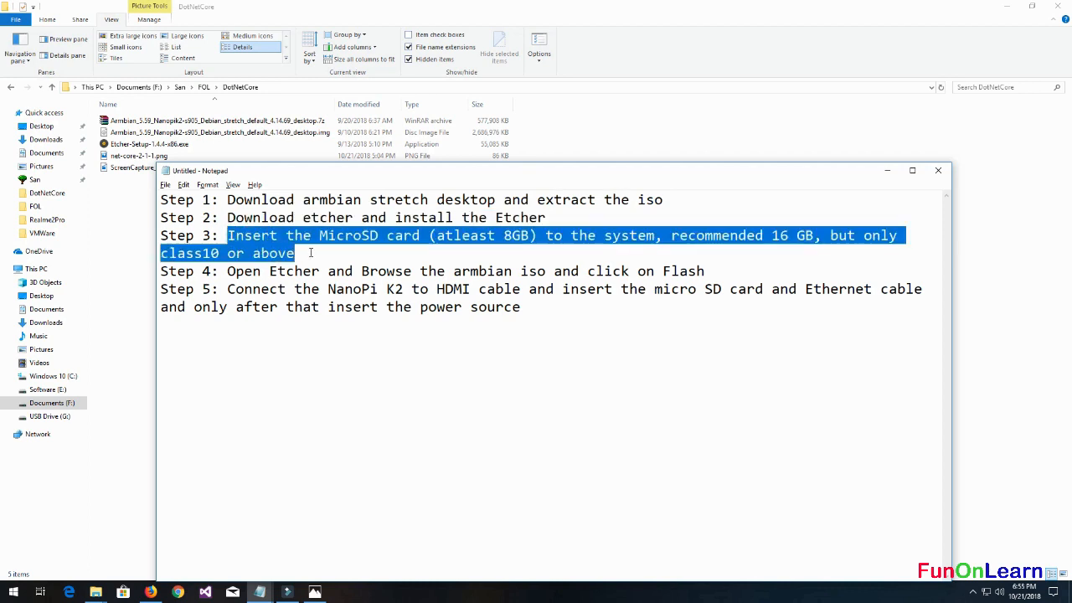
Step: Clear the highlighted Step 3 in the Notepad checklist and launch Etcher
{"action": "left_click", "coordinate": [519, 166]}
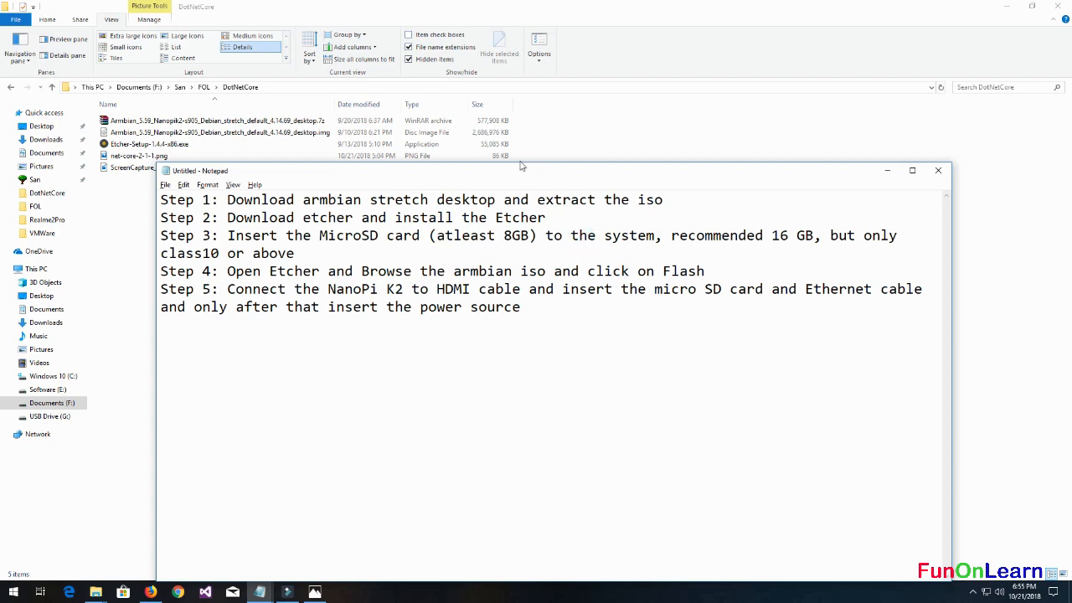
{"action": "left_click", "coordinate": [578, 234]}
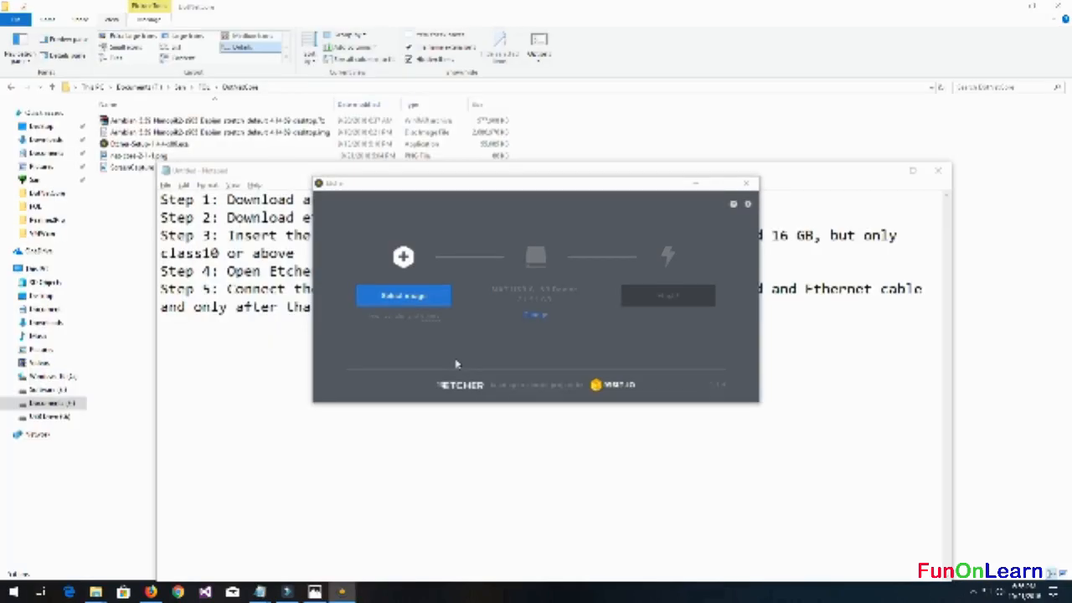
Step: Select the Armbian .img, keep the MXT-USB drive as target, and start flashing
{"action": "left_click", "coordinate": [402, 295]}
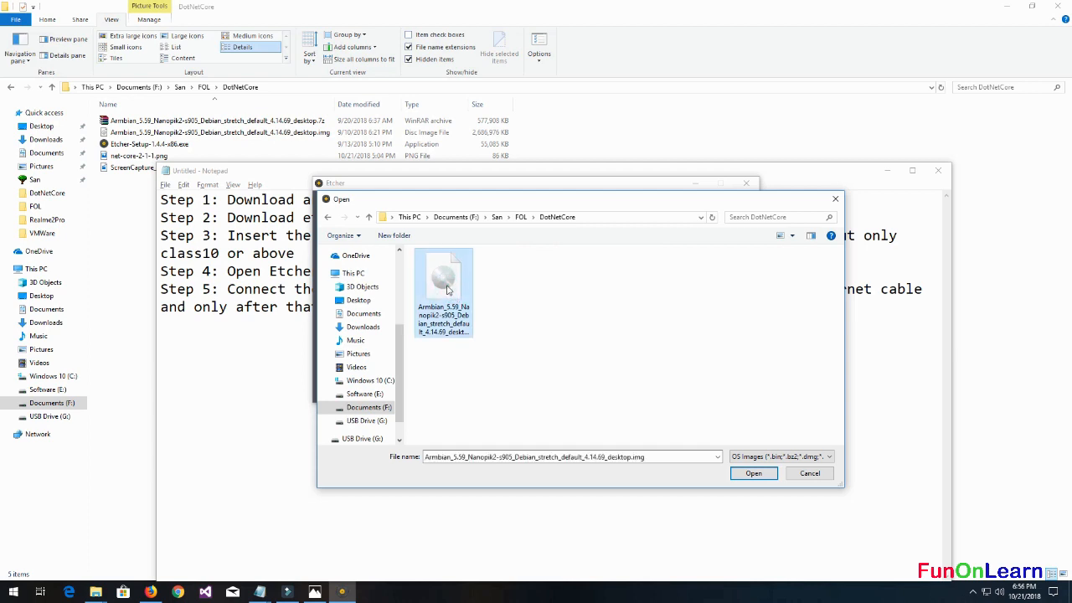
{"action": "left_click", "coordinate": [752, 472]}
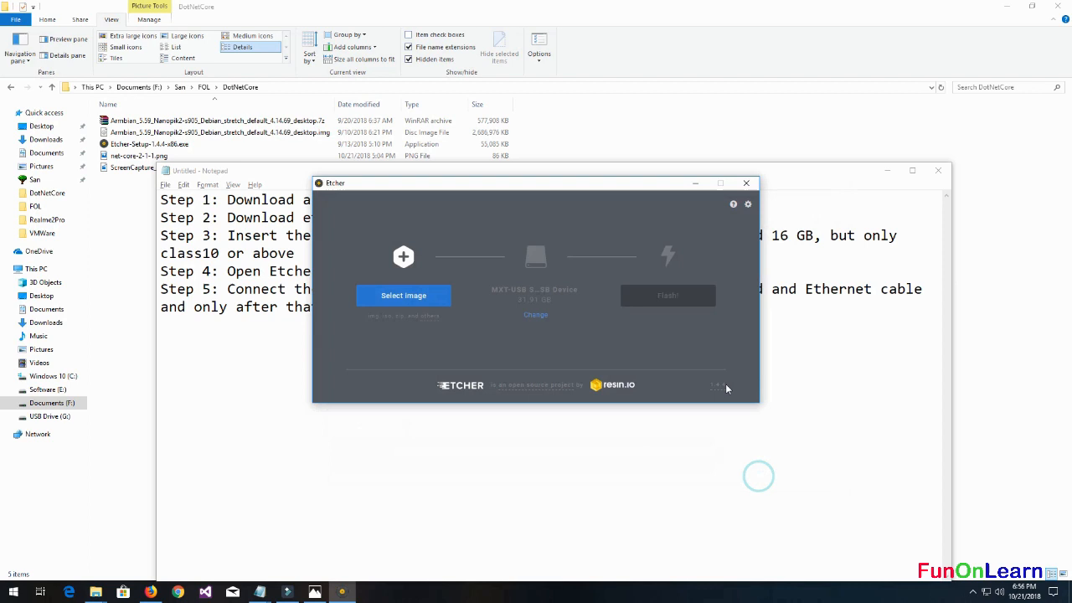
{"action": "left_click", "coordinate": [402, 295]}
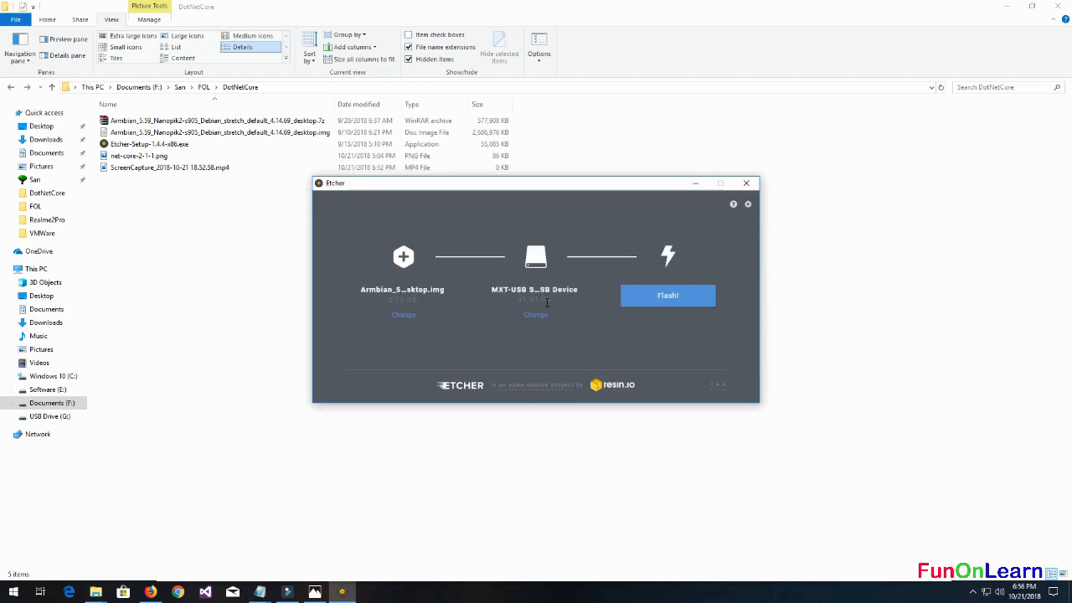
{"action": "mouse_move", "coordinate": [535, 288]}
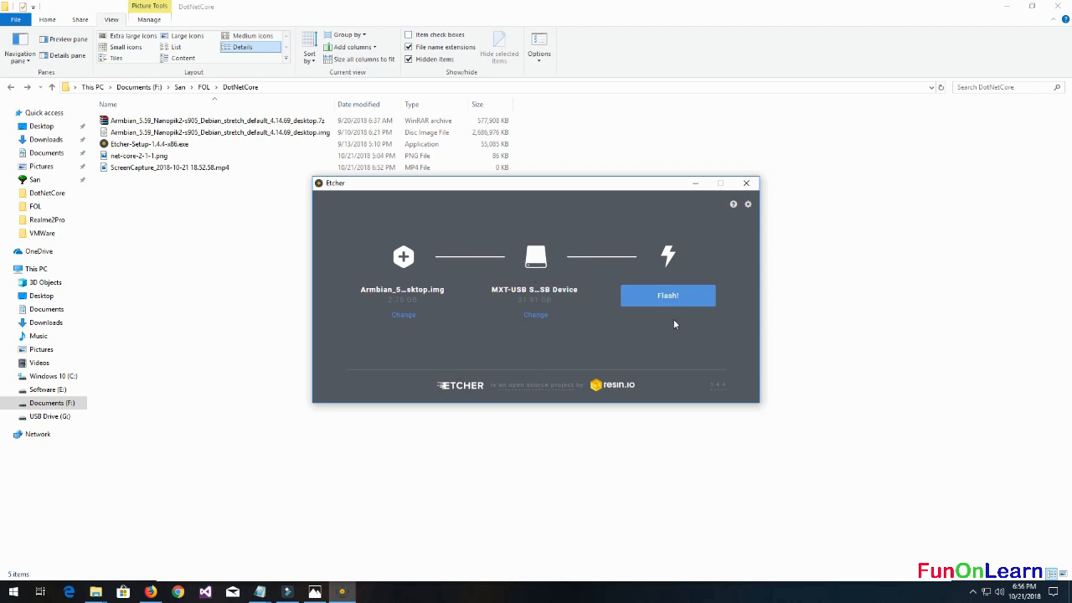
{"action": "left_click", "coordinate": [667, 295]}
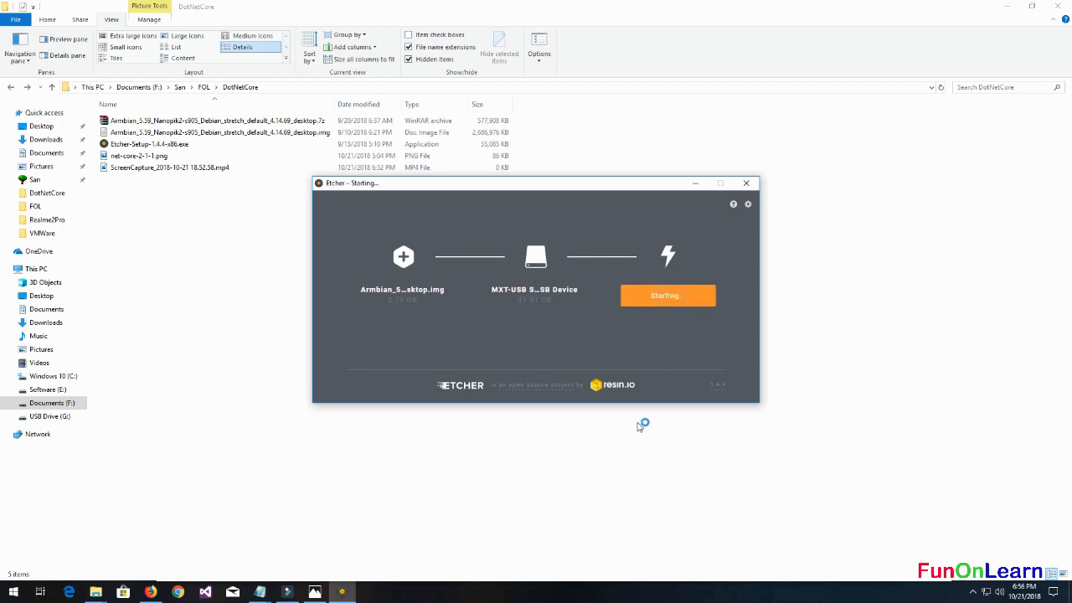
{"action": "mouse_move", "coordinate": [516, 368]}
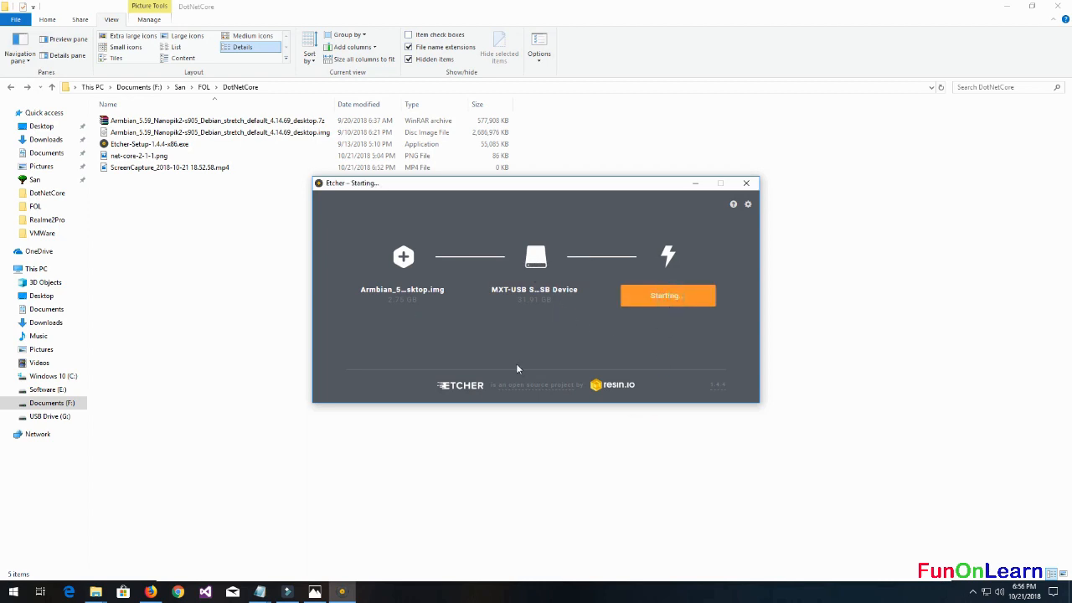
{"action": "mouse_move", "coordinate": [312, 258]}
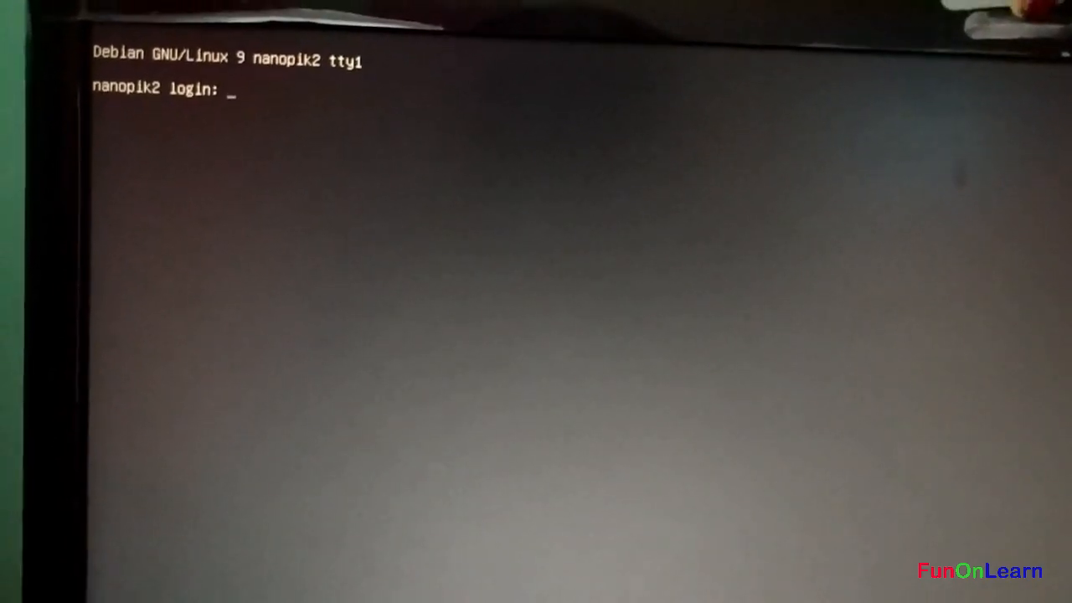
Step: Log in as root at the Armbian console login prompt
{"action": "type", "text": "root"}
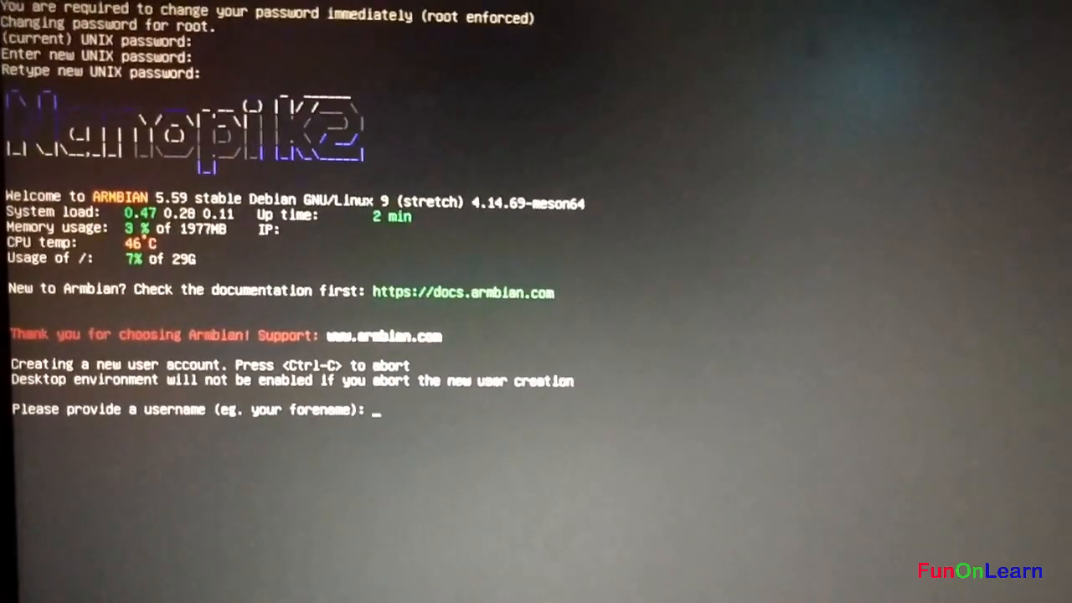
Step: Enter the new user's name 'san' and confirm the account details are correct
{"action": "type", "text": "san"}
{"action": "type", "text": "y"}
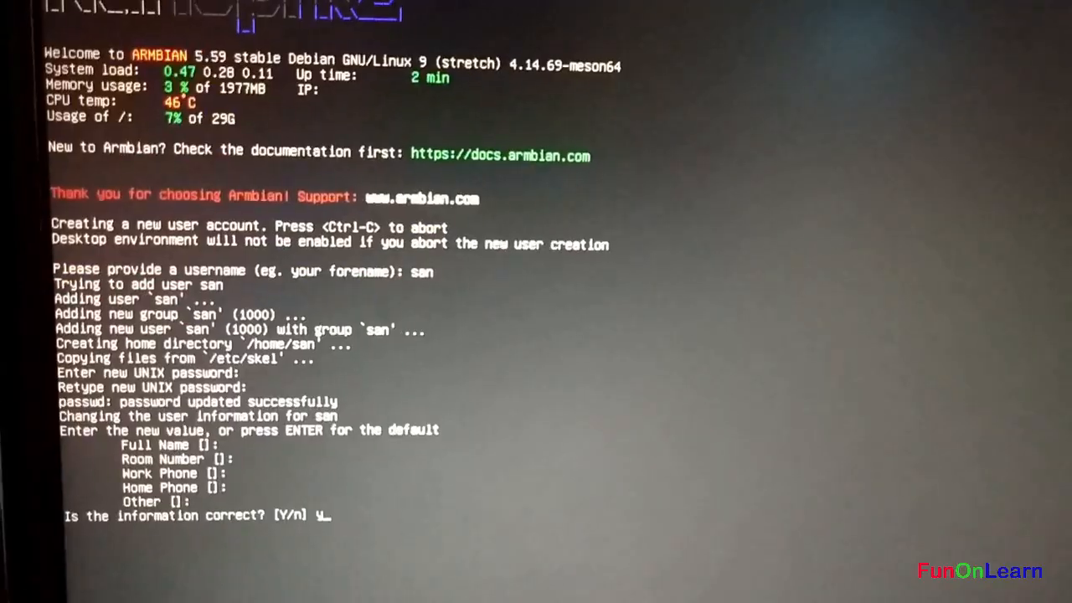
{"action": "key", "text": "enter"}
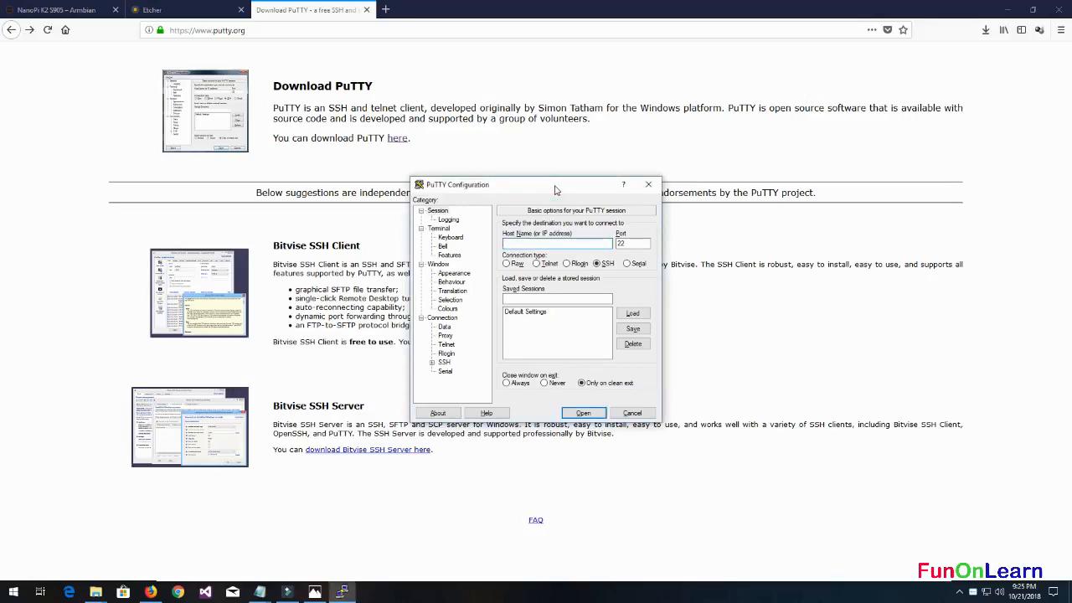
Step: Connect over SSH to 192.168.0.103 and accept the server's host key
{"action": "left_click", "coordinate": [557, 242]}
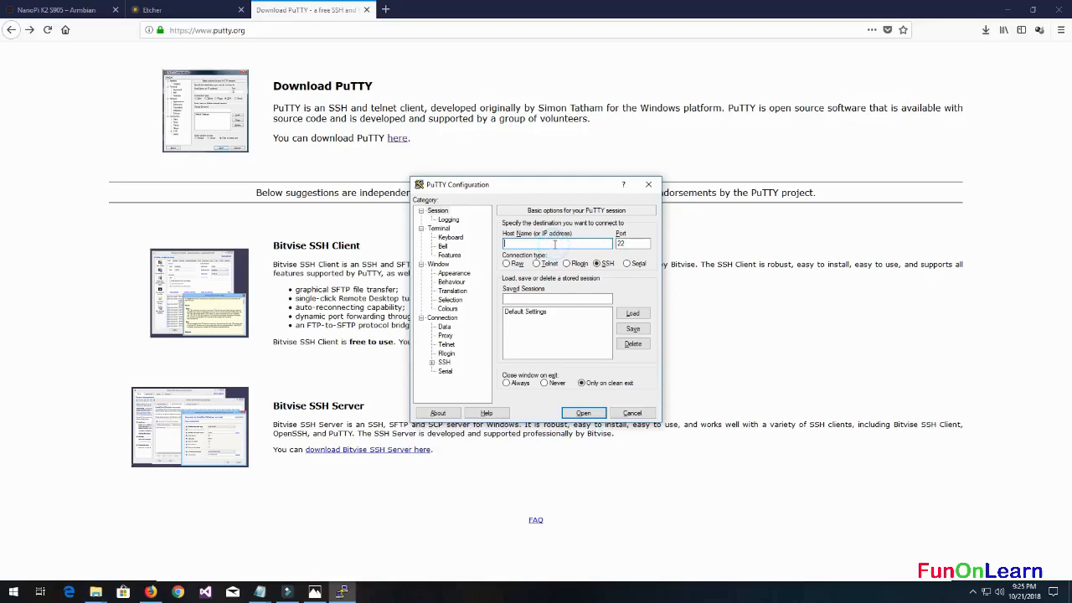
{"action": "type", "text": "192.168.0.103"}
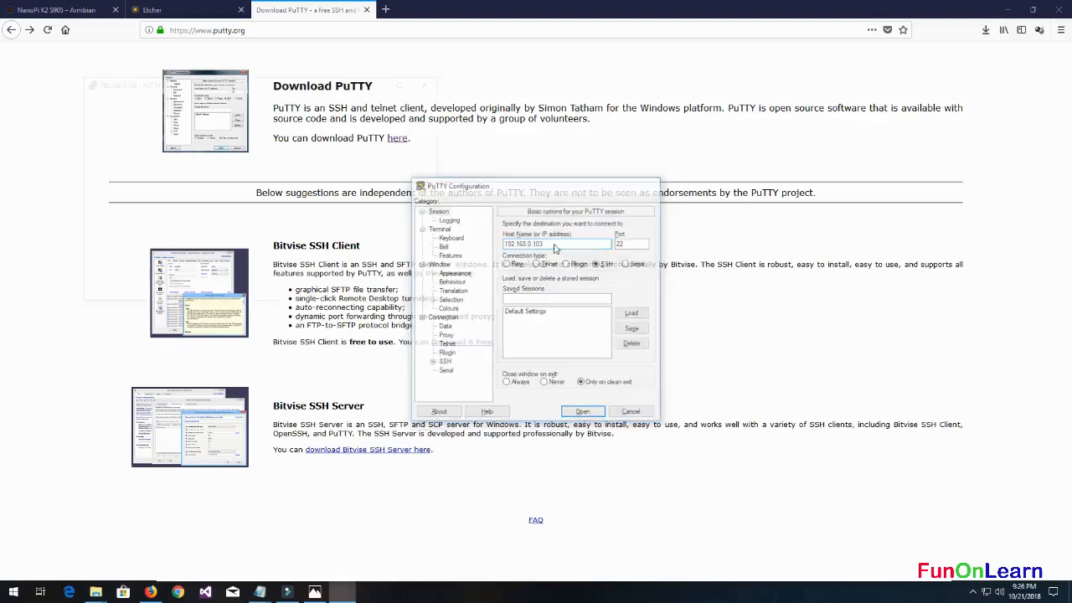
{"action": "left_click", "coordinate": [583, 412]}
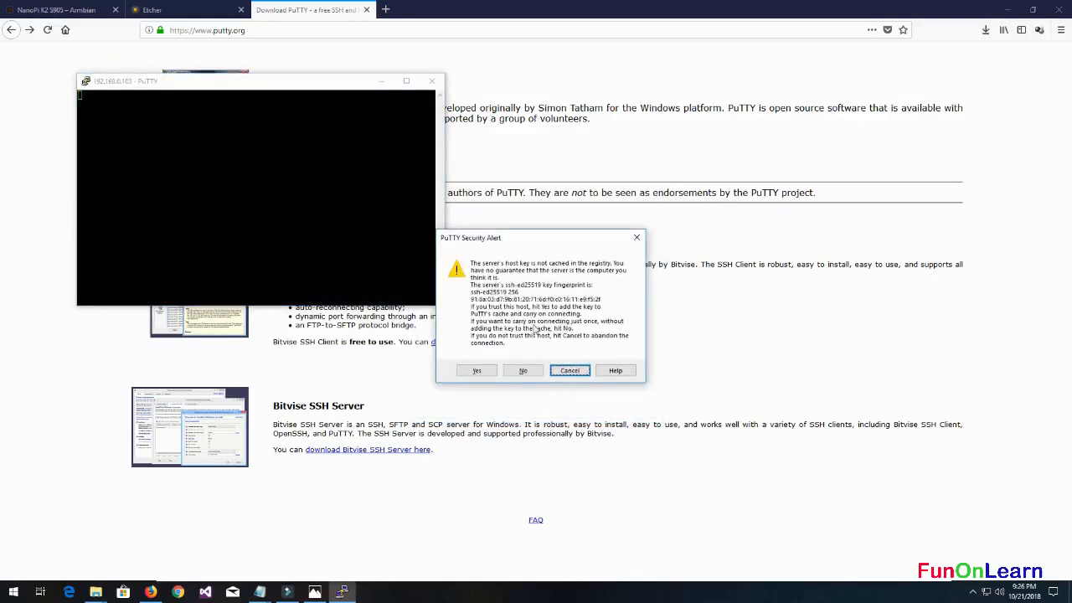
{"action": "left_click", "coordinate": [475, 370]}
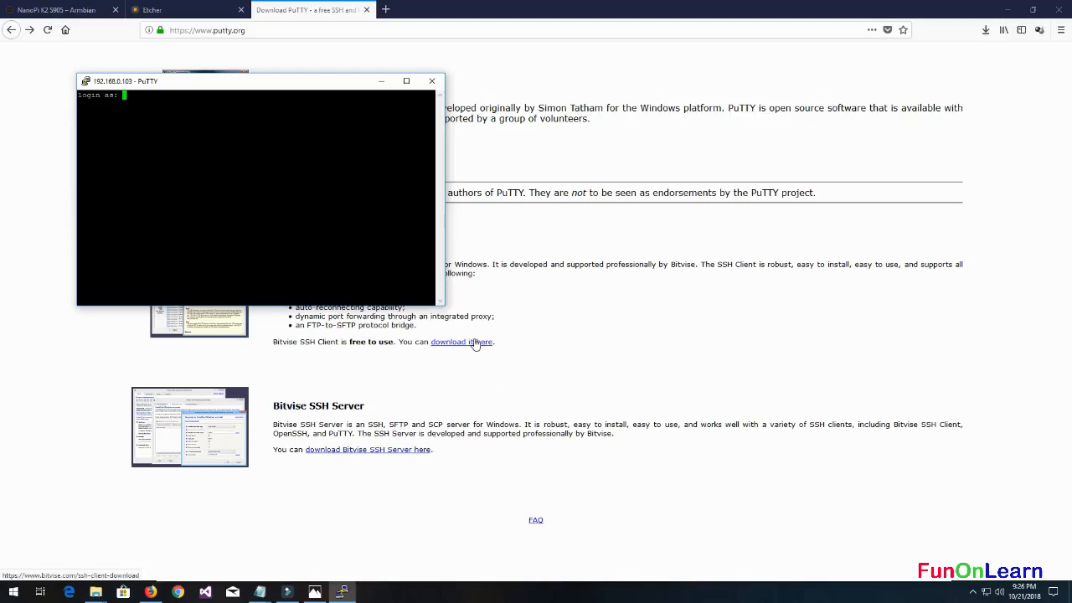
Step: Log in as root over SSH and maximize the PuTTY terminal window
{"action": "type", "text": "roc"}
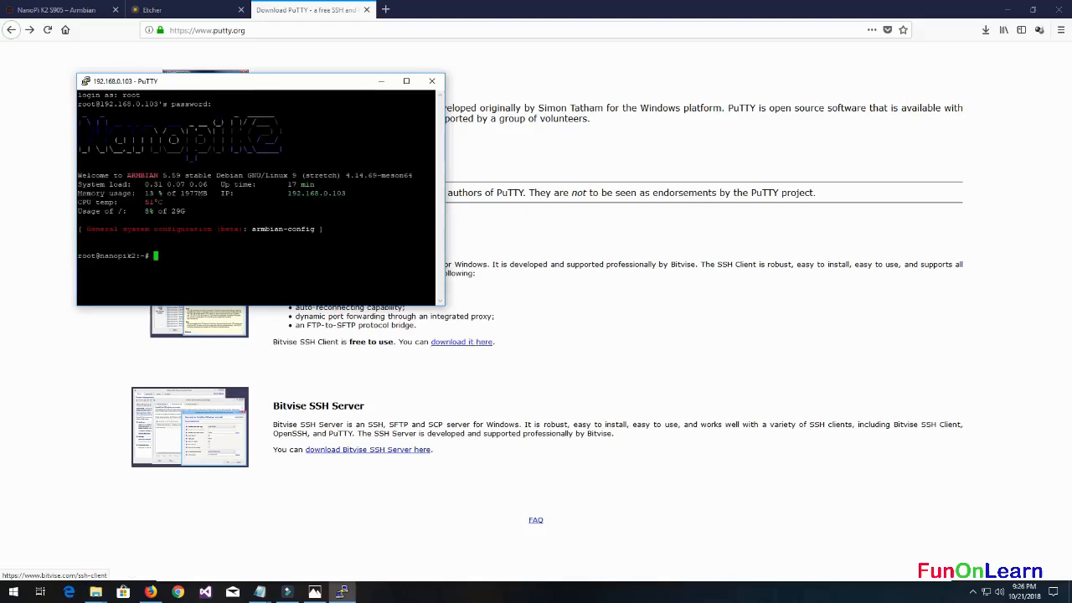
{"action": "left_click", "coordinate": [405, 81]}
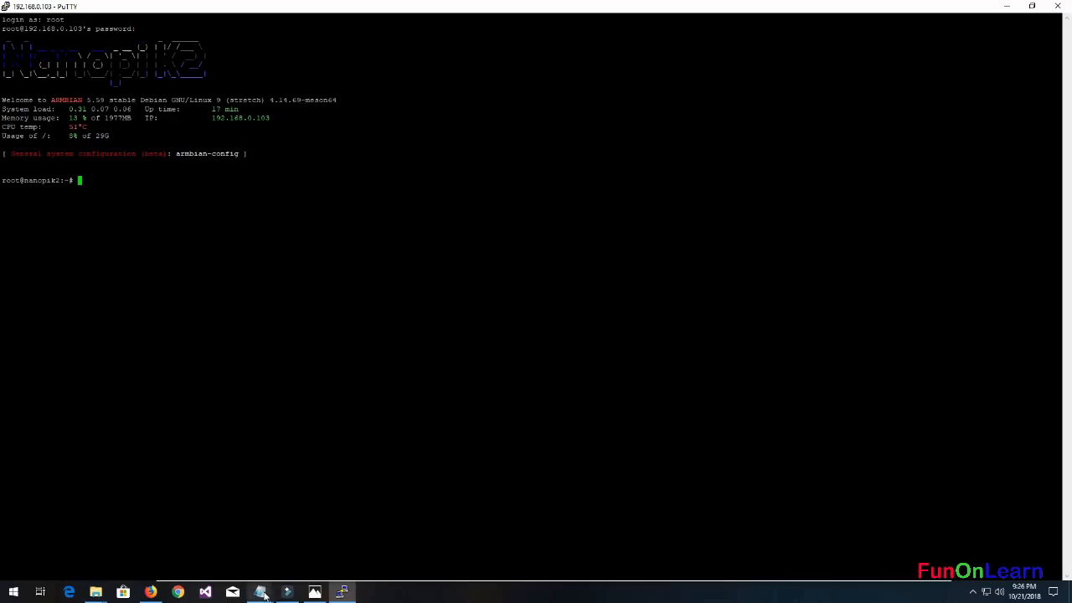
Step: Run 'sudo apt-get -y update' in the terminal to refresh the package lists
{"action": "left_click", "coordinate": [261, 593]}
{"action": "type", "text": "sudo apt-get -y update"}
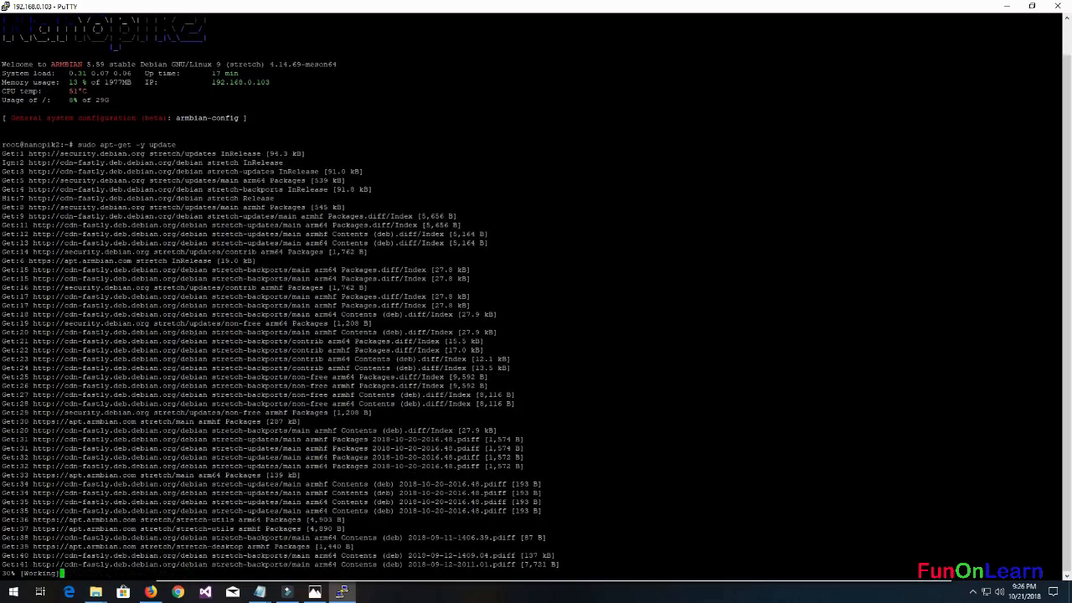
{"action": "scroll", "scroll_direction": "down", "scroll_amount": 3}
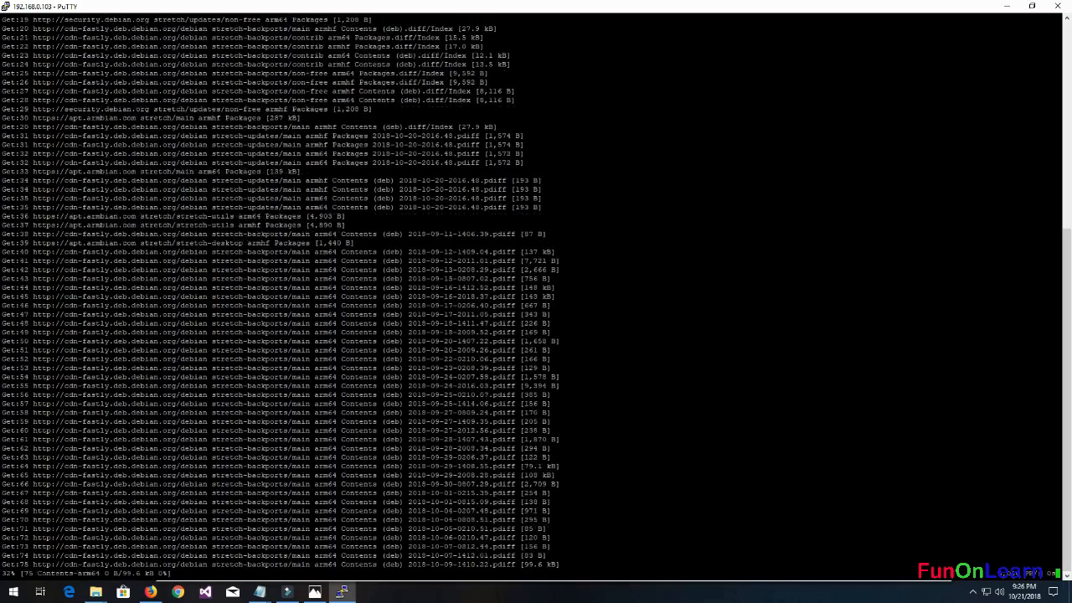
{"action": "scroll", "scroll_direction": "down", "scroll_amount": 3}
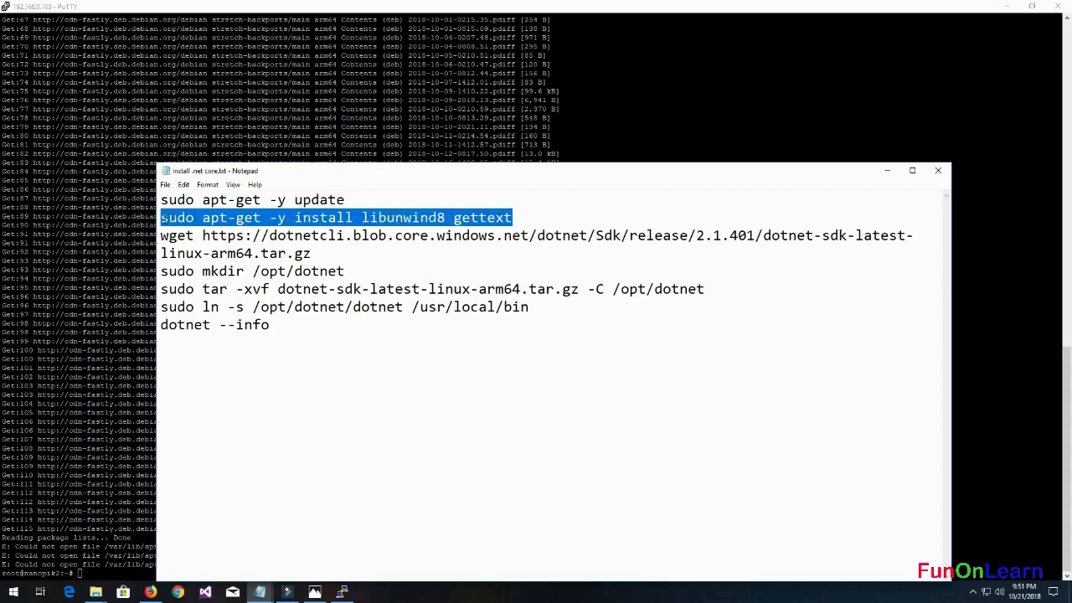
Step: Copy the libunwind8/gettext install and wget SDK lines from Notepad and run them
{"action": "left_click_drag", "start_coordinate": [171, 253], "coordinate": [318, 253]}
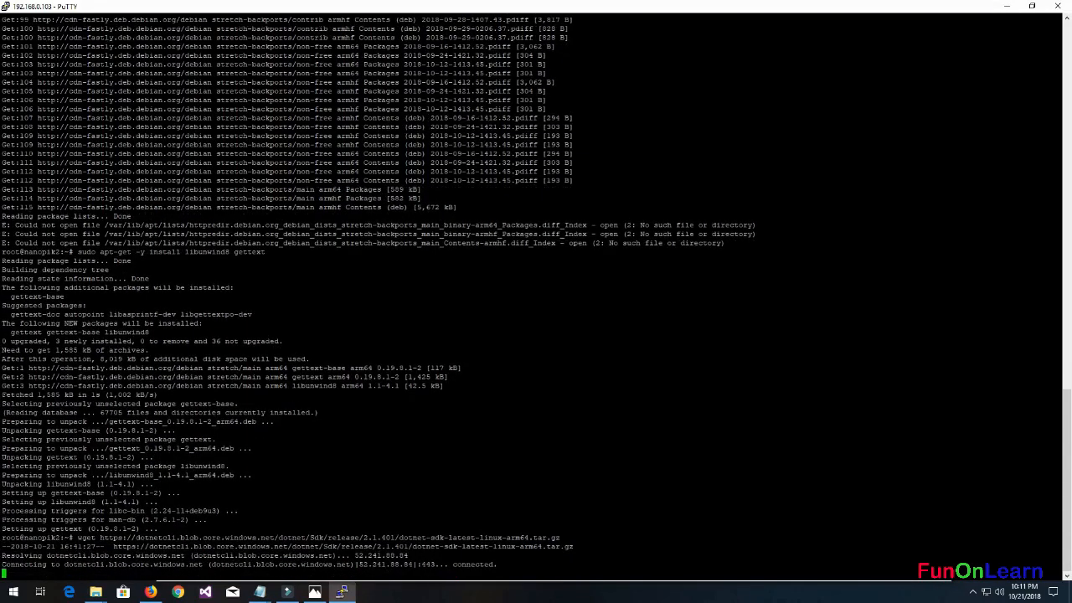
{"action": "scroll", "scroll_direction": "down", "scroll_amount": 3}
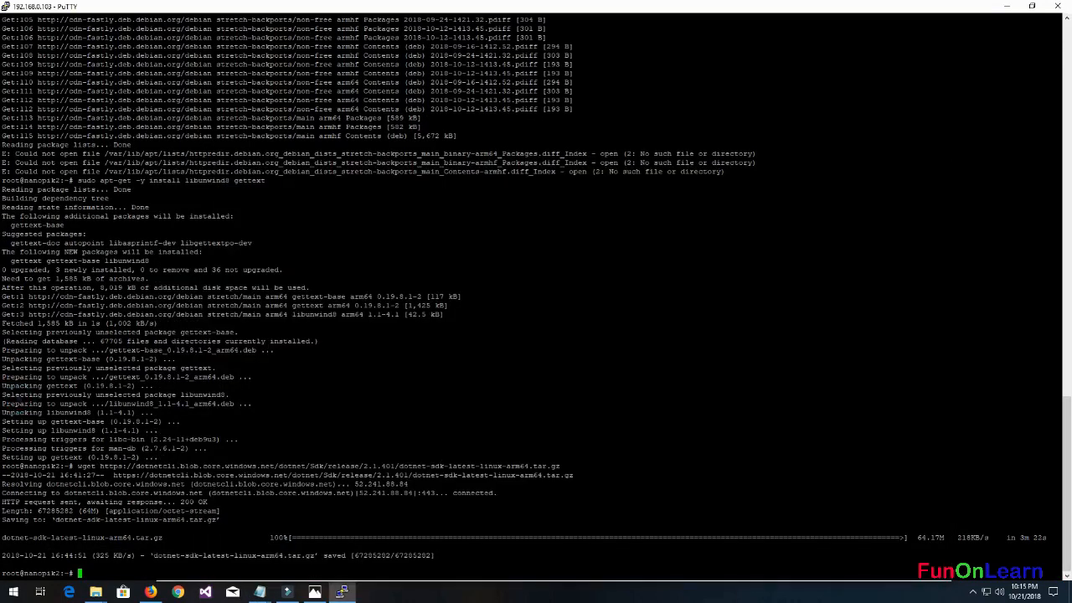
{"action": "mouse_move", "coordinate": [342, 593]}
{"action": "type", "text": "sudo mkdir /opt/dotnet"}
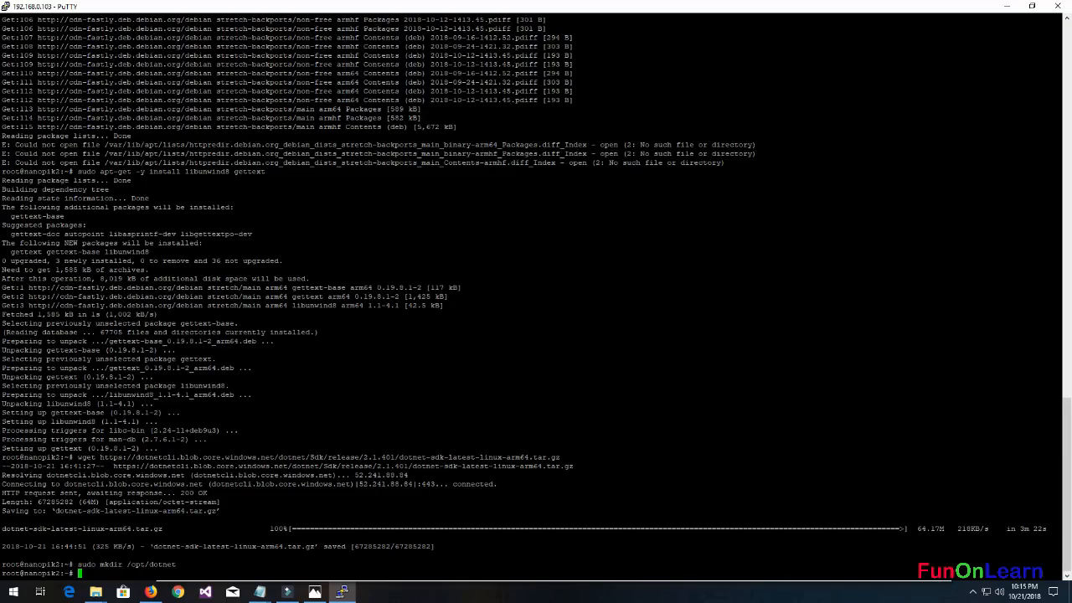
Step: Extract dotnet-sdk-latest-linux-arm64.tar.gz into /opt/dotnet with 'sudo tar -xvf ... -C /opt/dotnet'
{"action": "type", "text": "sudo tar -xvf dotnet-sdk-latest-linux-arm64.tar.gz -C /opt/dotnet"}
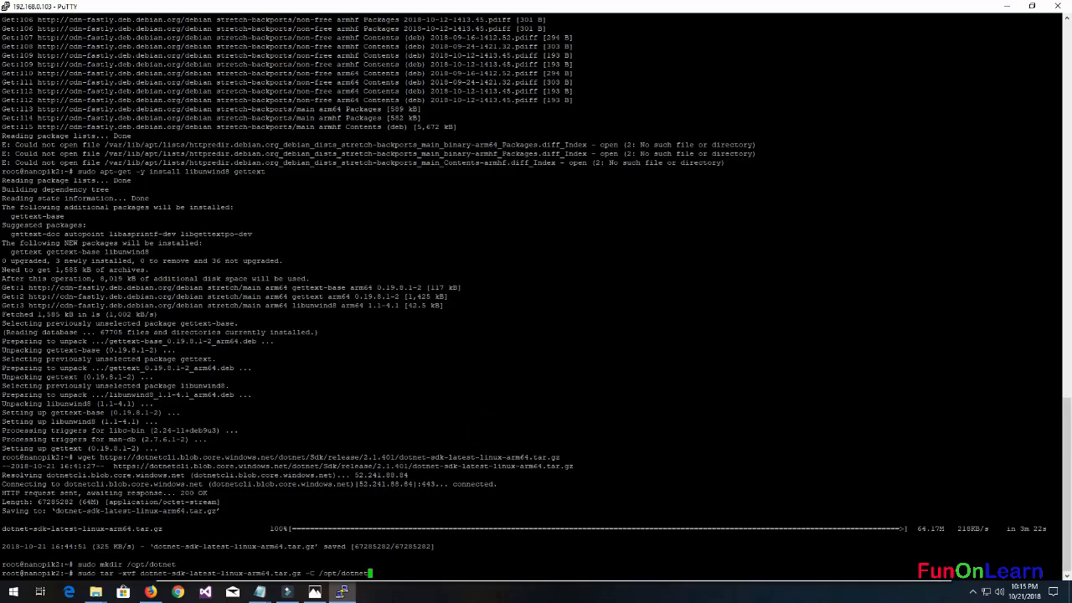
{"action": "key", "text": "Return"}
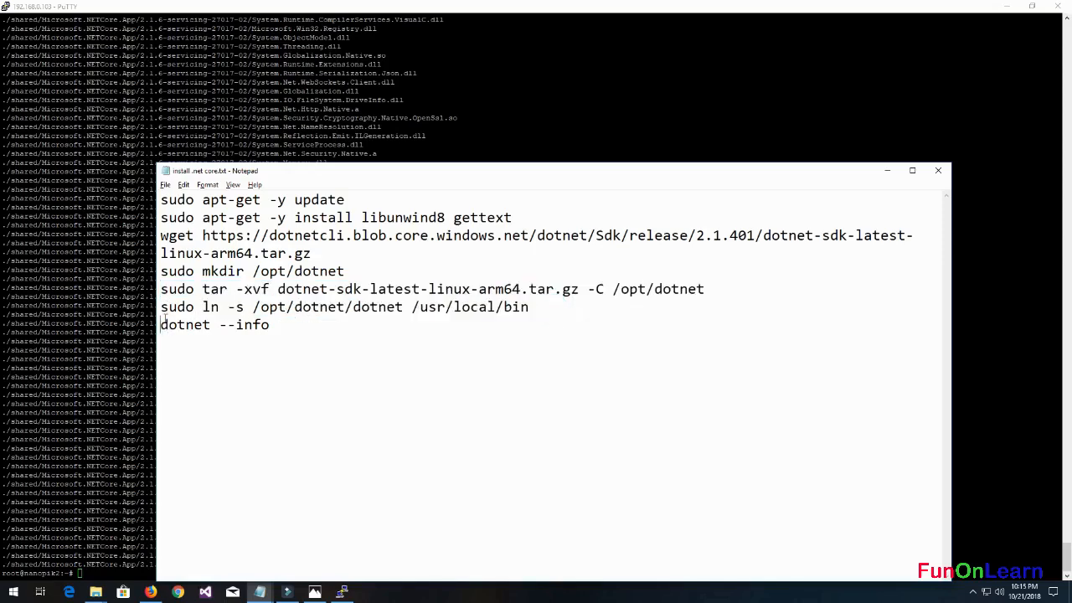
{"action": "right_click", "coordinate": [344, 306]}
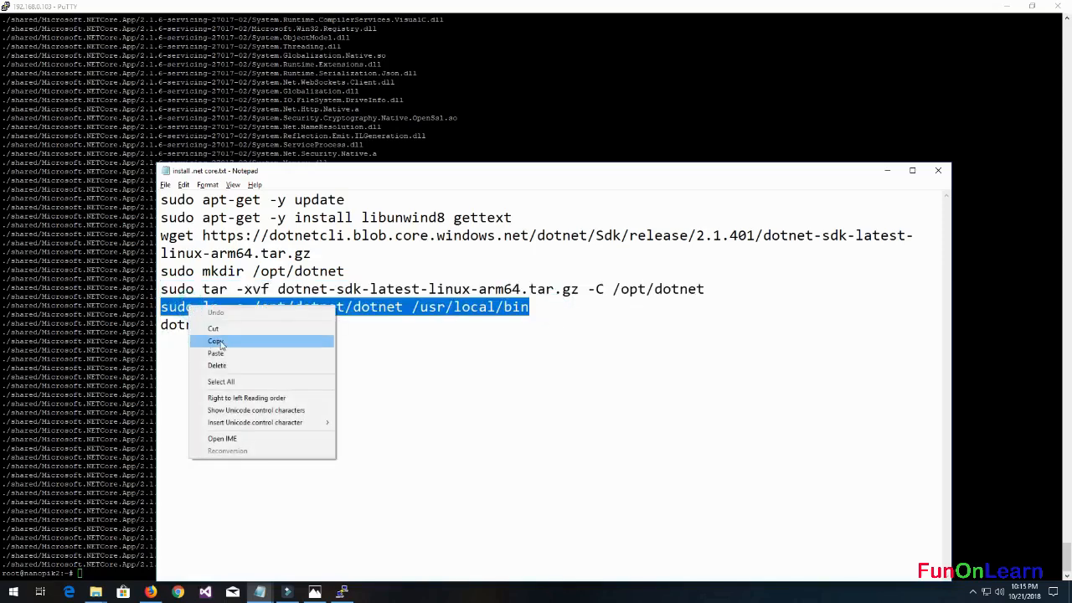
Step: Run the copied 'sudo ln -s' command linking dotnet into /usr/local/bin, then enter dotnet --info
{"action": "left_click", "coordinate": [216, 342]}
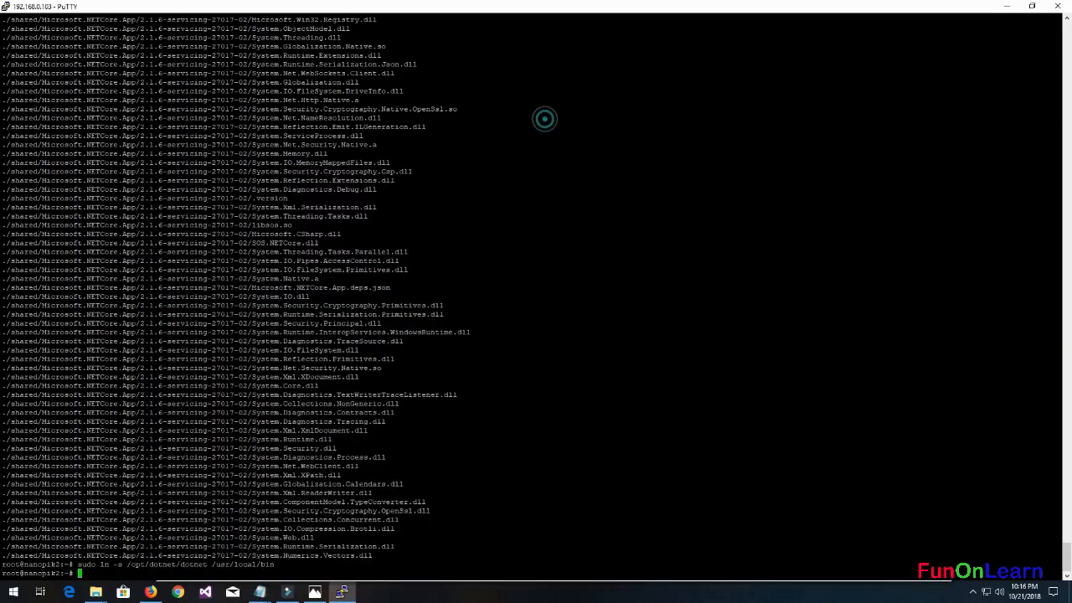
{"action": "type", "text": "dotnet --info"}
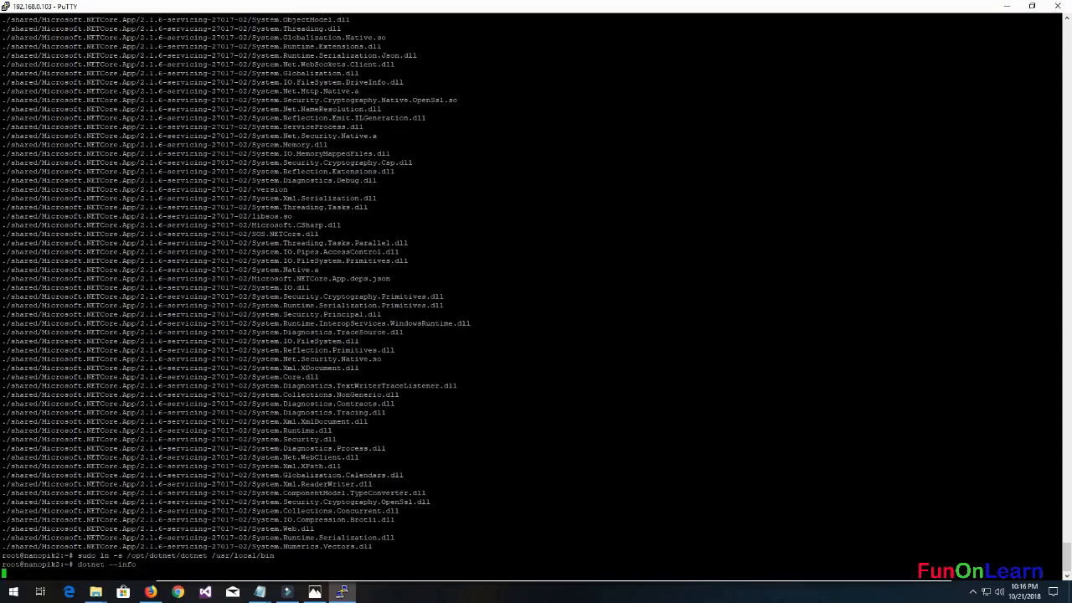